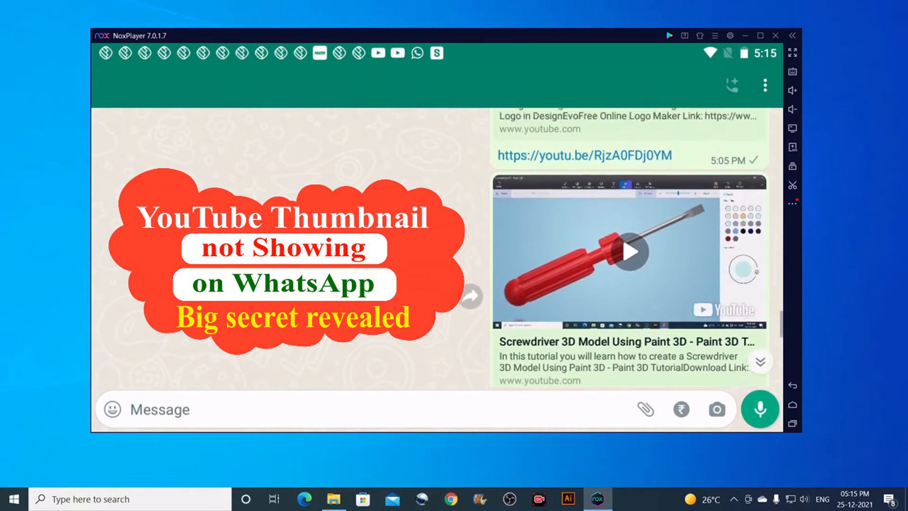
- Share the Key 3D Model Using Paint 3D video link to a chosen WhatsApp contact
scroll("down", 3)
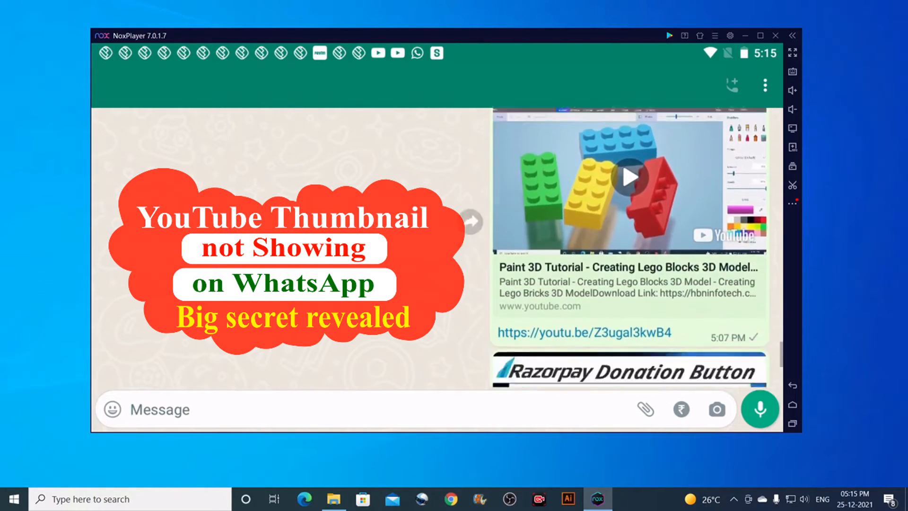
scroll("down", 3)
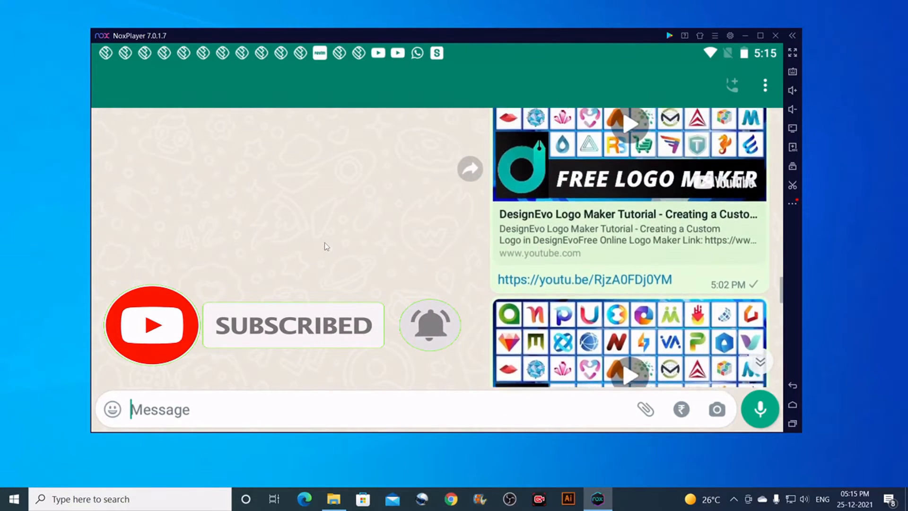
scroll("down", 3)
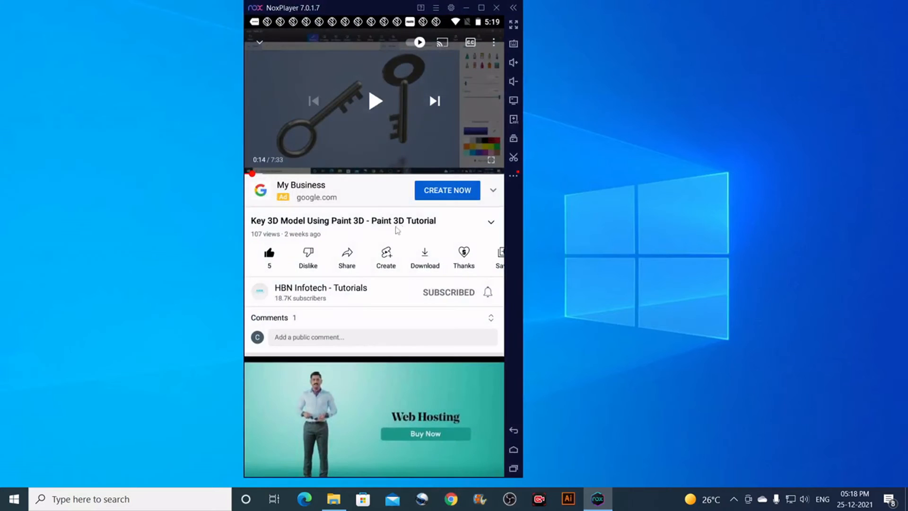
mouse_move(348, 249)
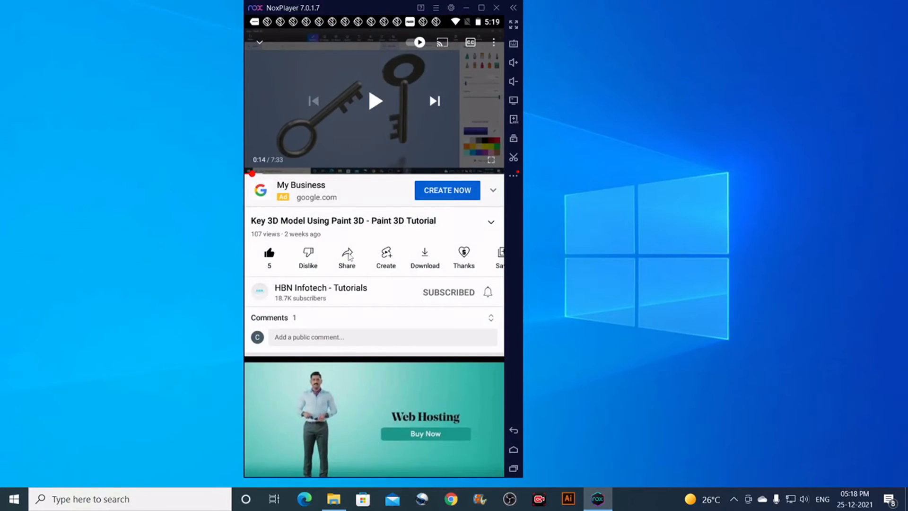
left_click(346, 253)
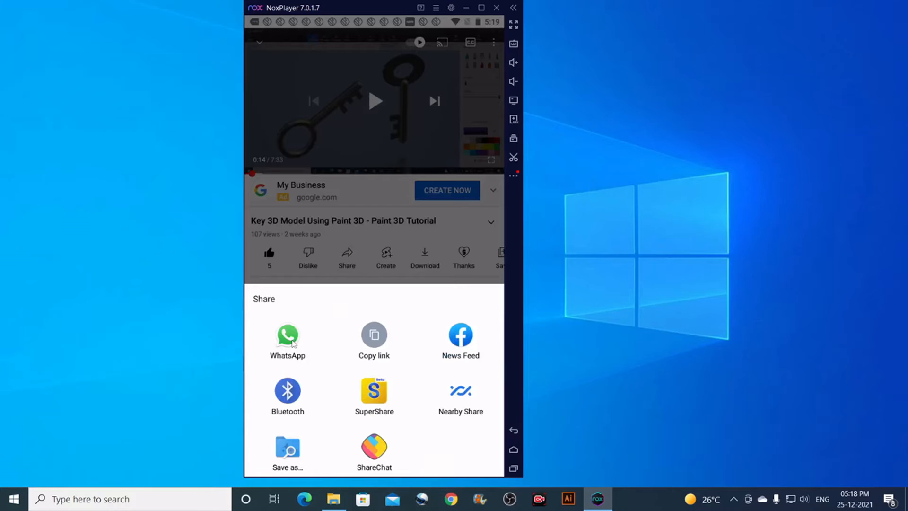
left_click(287, 334)
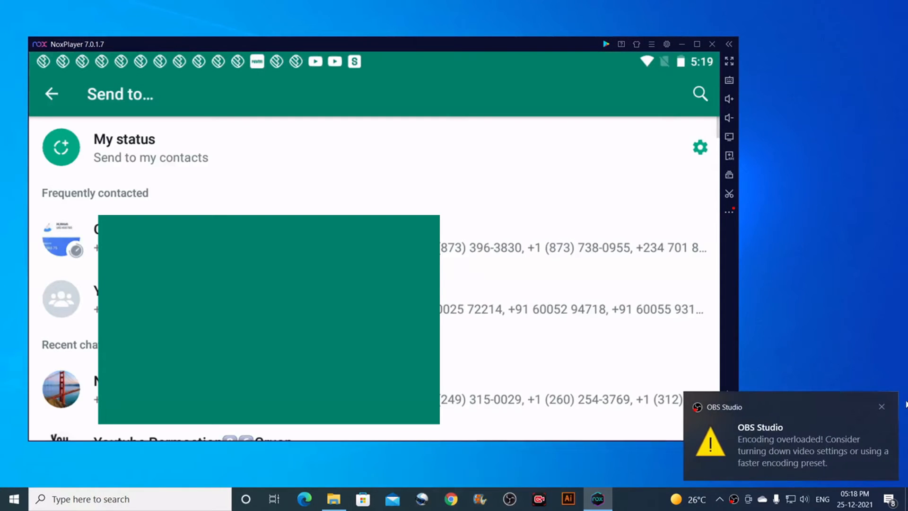
left_click(882, 406)
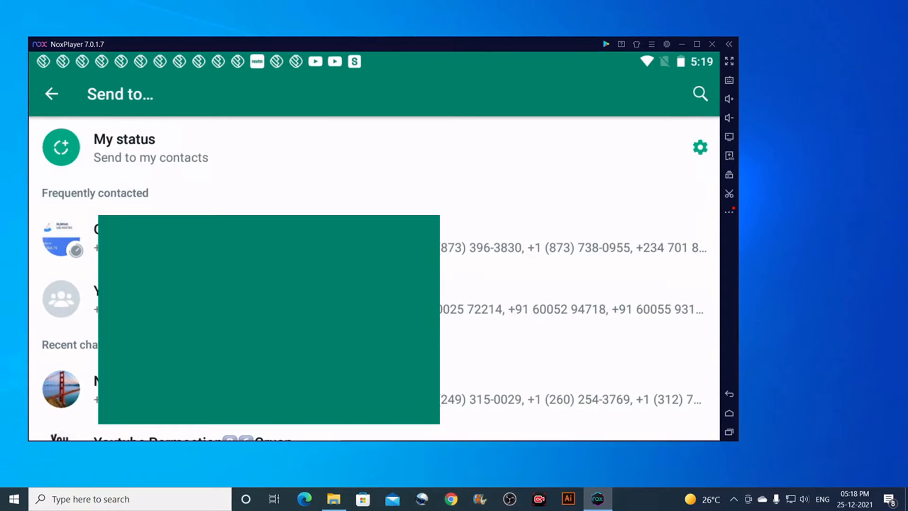
left_click(61, 243)
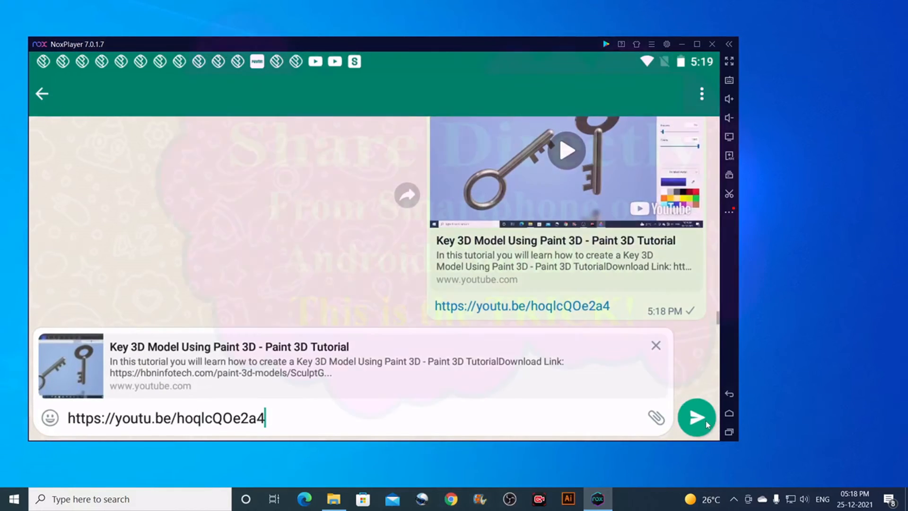
- Send the pasted Key 3D Model YouTube link in the WhatsApp chat
left_click(697, 417)
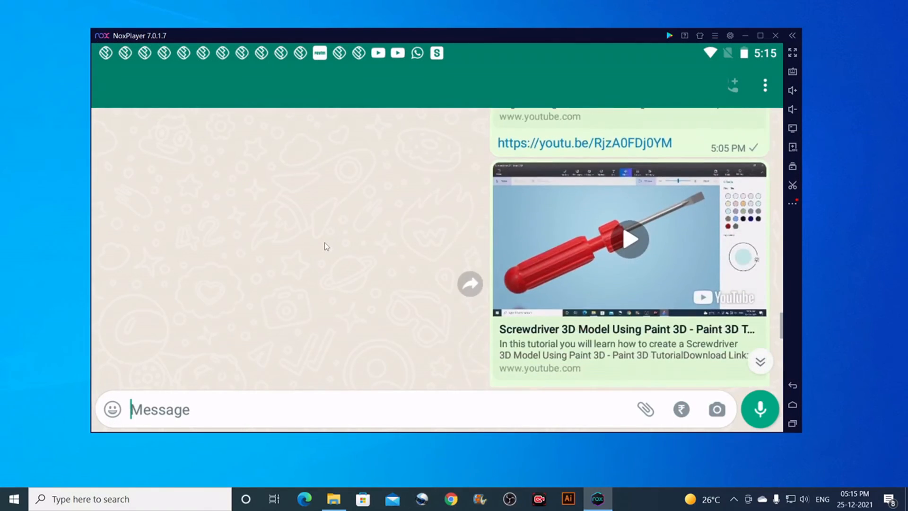
scroll("down", 3)
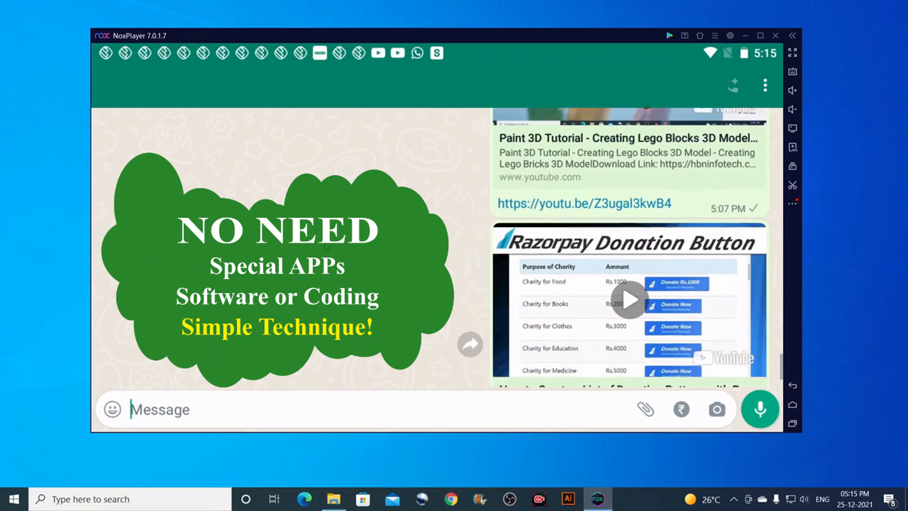
scroll("down", 3)
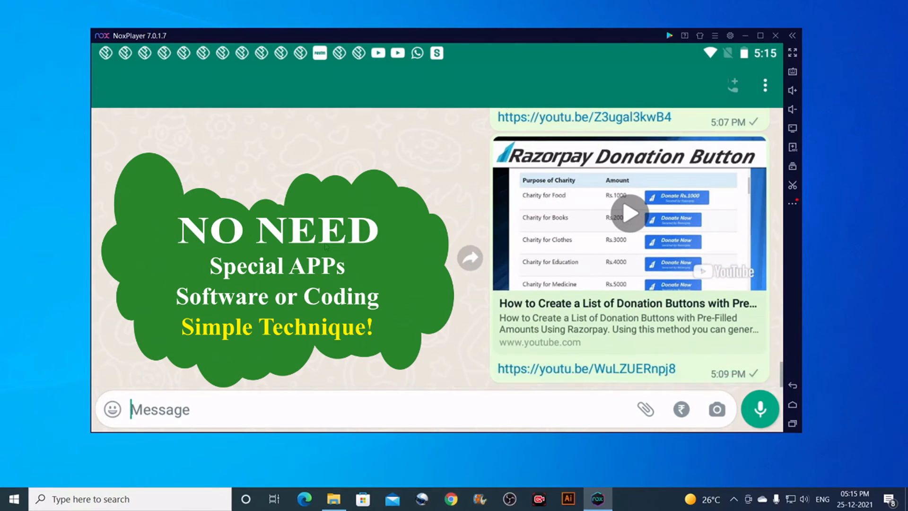
scroll("down", 3)
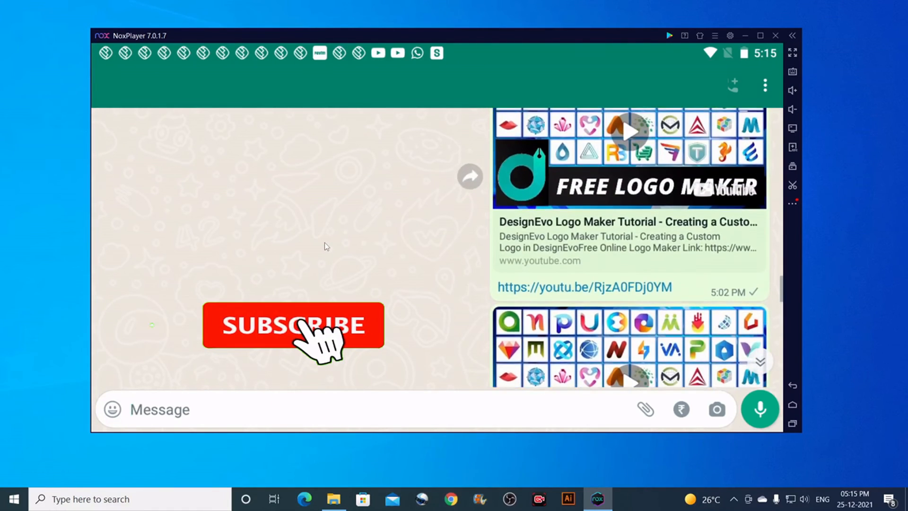
left_click(305, 327)
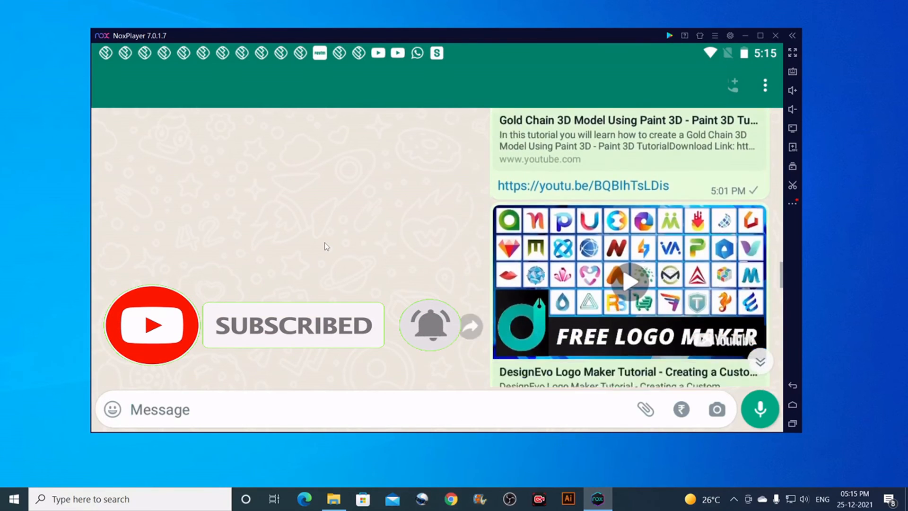
scroll("down", 3)
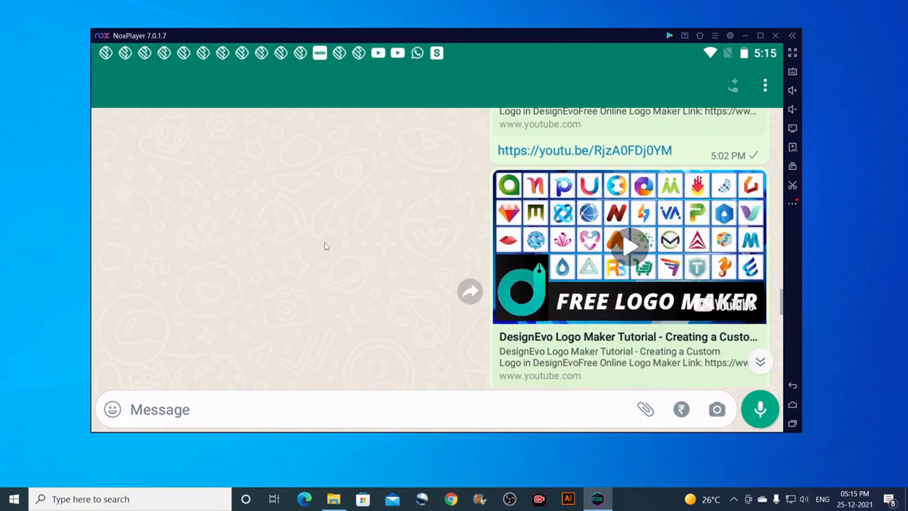
scroll("down", 3)
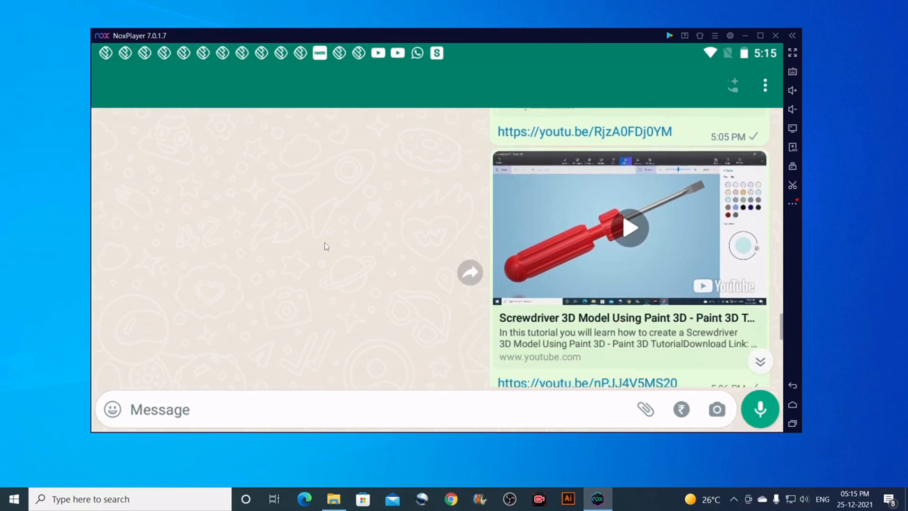